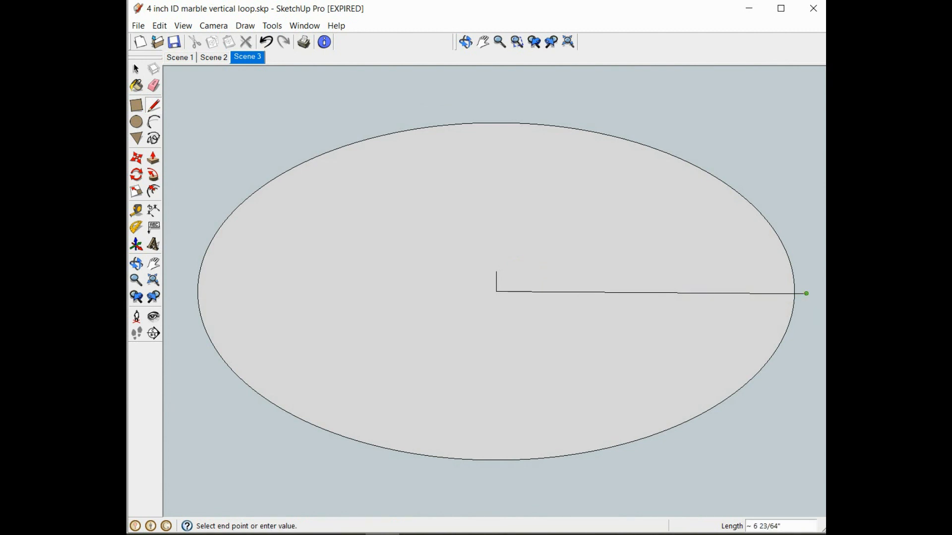
pyautogui.moveTo(678, 317)
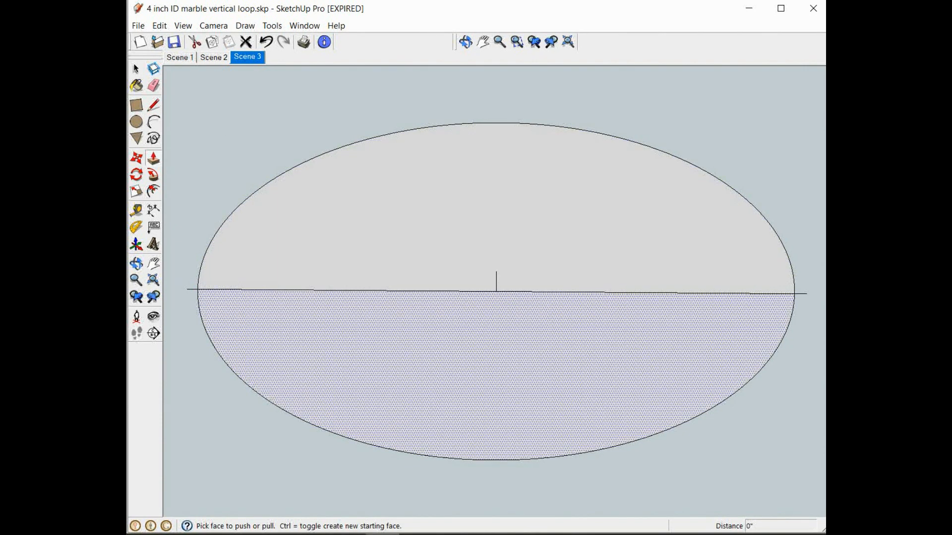
# Extrude the lower half of the split circle into a thin slab with Push/Pull
pyautogui.click(152, 85)
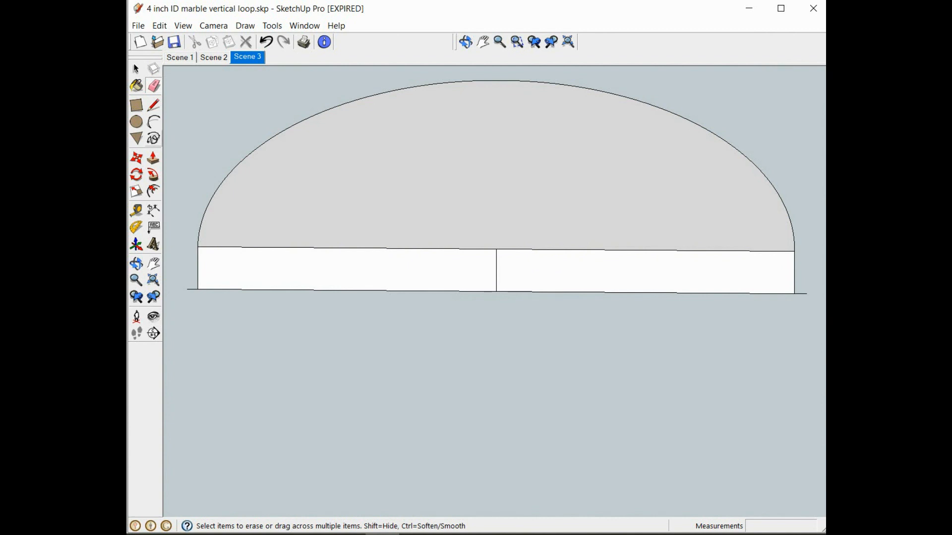
# Erase the unwanted faces and radius lines, then start a short helper line at the centre mark
pyautogui.click(153, 121)
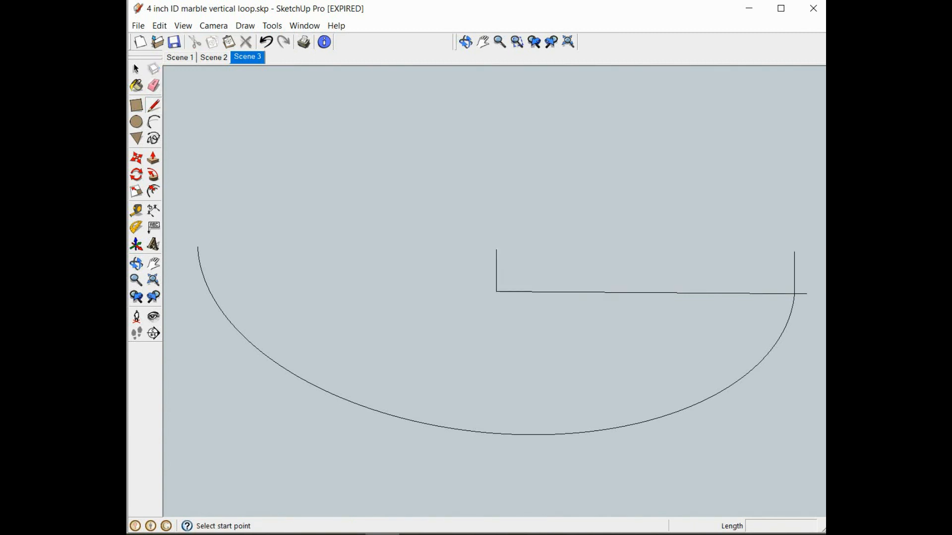
pyautogui.click(495, 250)
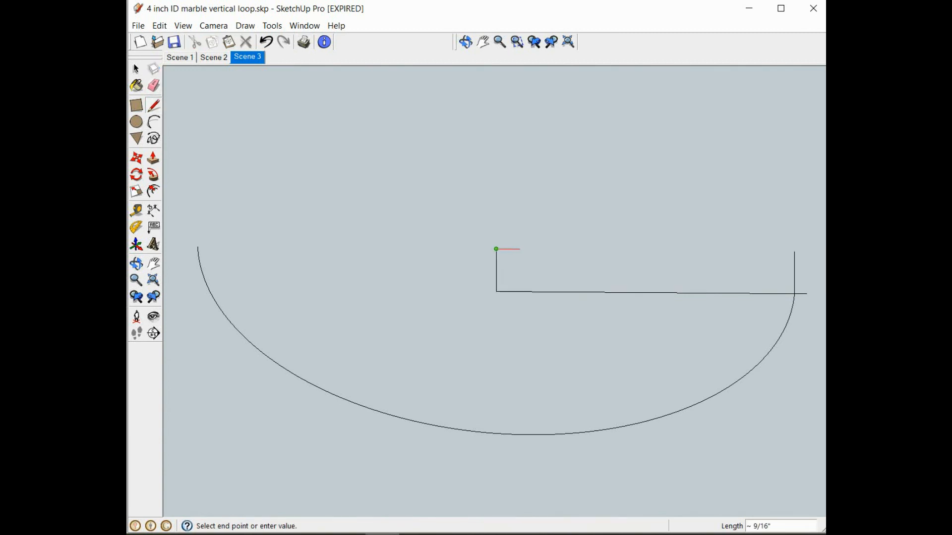
pyautogui.moveTo(519, 248)
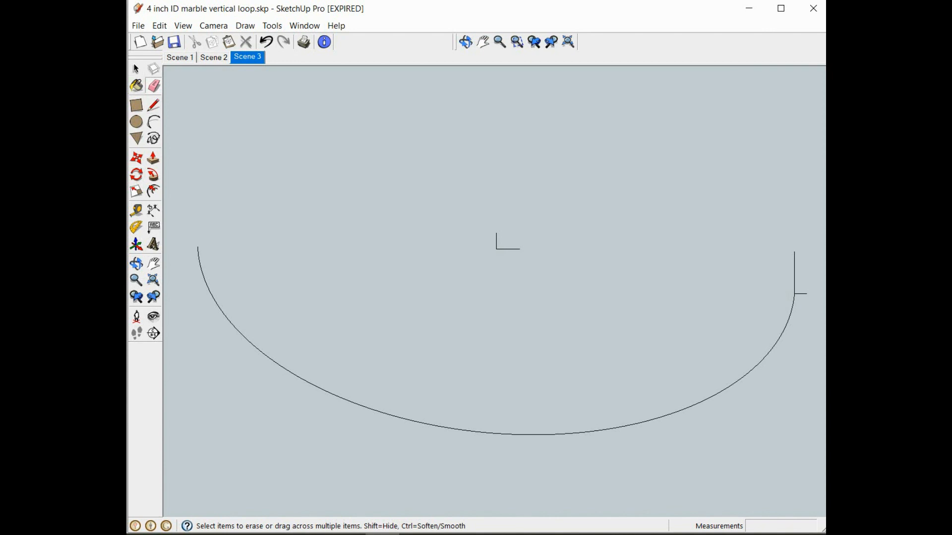
# Select the ramp boards without the circle and move them up by the entered distance
pyautogui.click(136, 69)
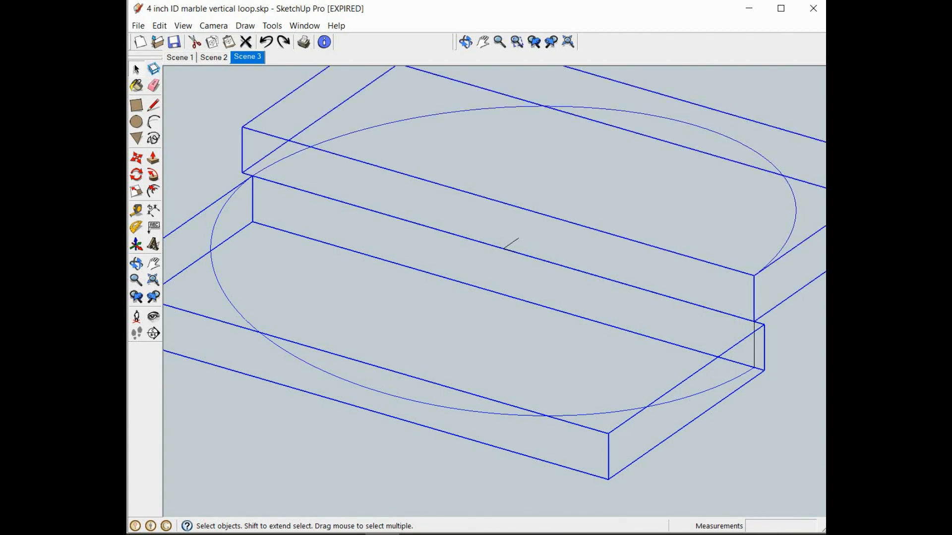
pyautogui.click(159, 26)
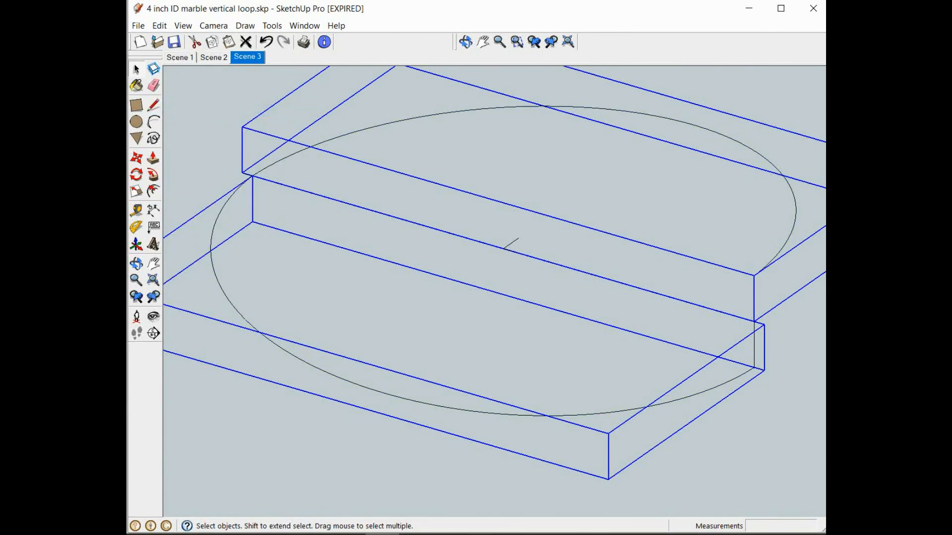
pyautogui.click(272, 26)
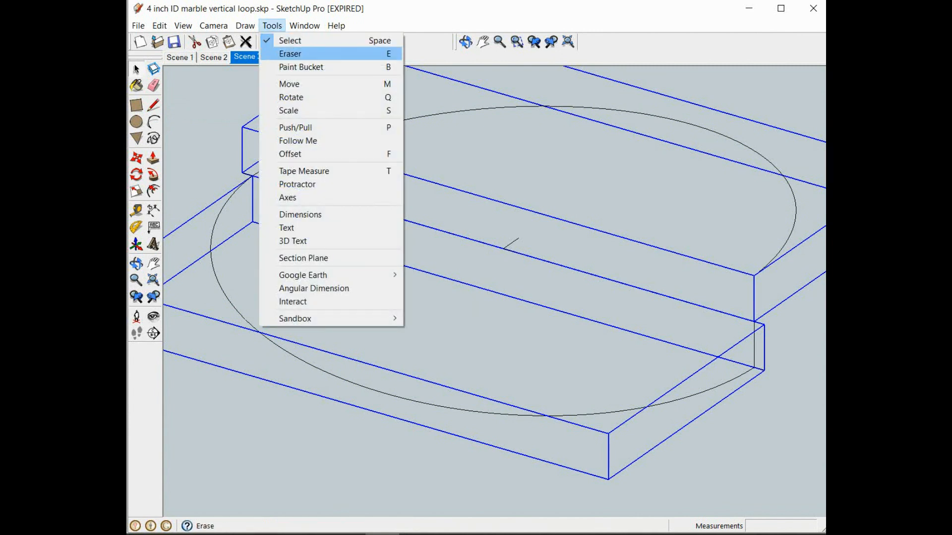
pyautogui.click(288, 83)
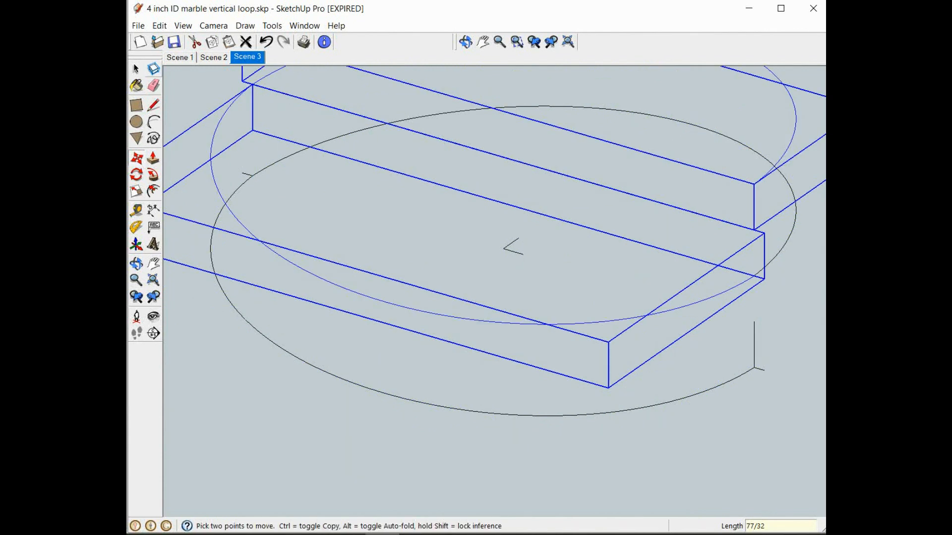
pyautogui.press('Escape')
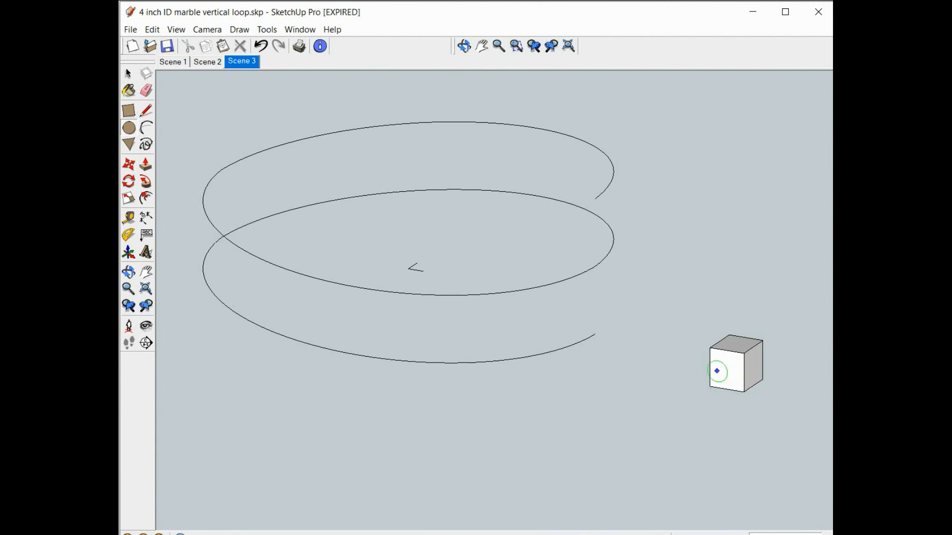
pyautogui.moveTo(601, 329)
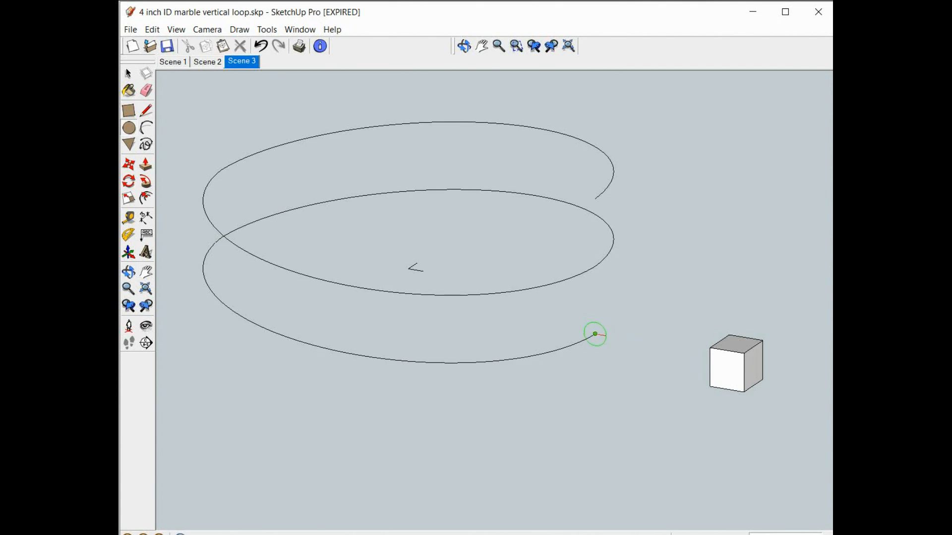
pyautogui.moveTo(595, 334)
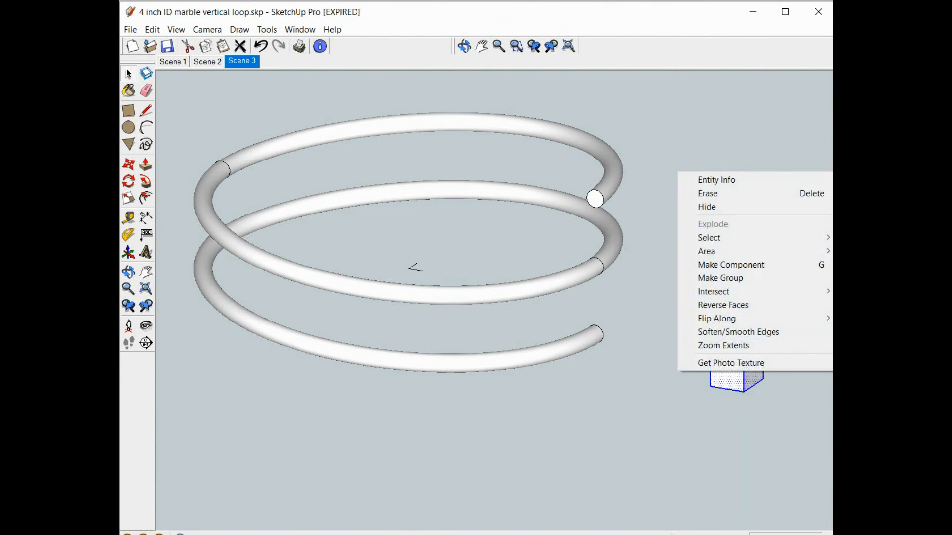
pyautogui.moveTo(729, 194)
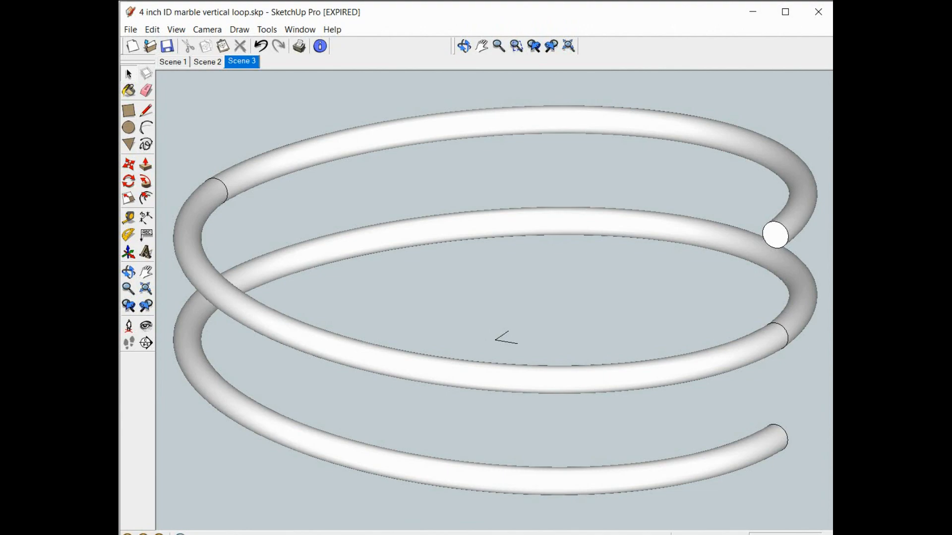
pyautogui.click(275, 62)
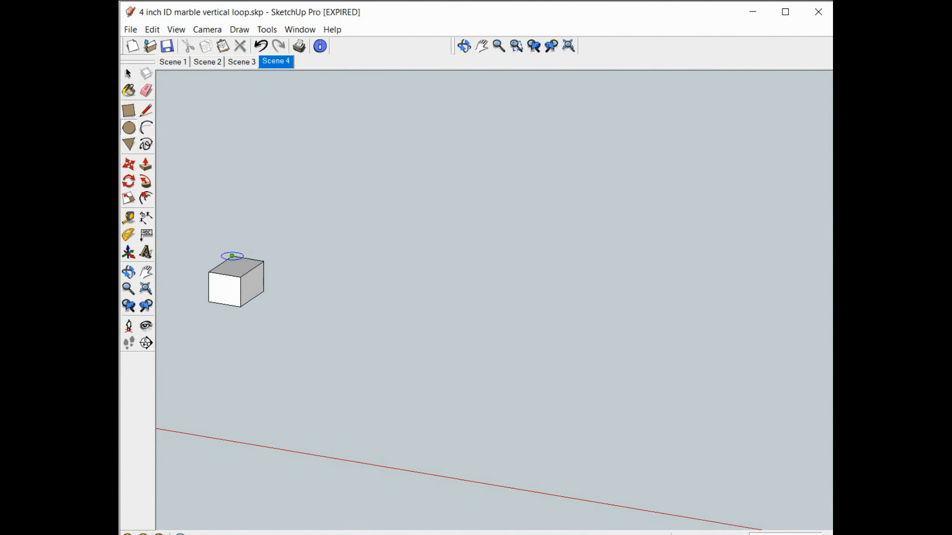
pyautogui.moveTo(232, 268)
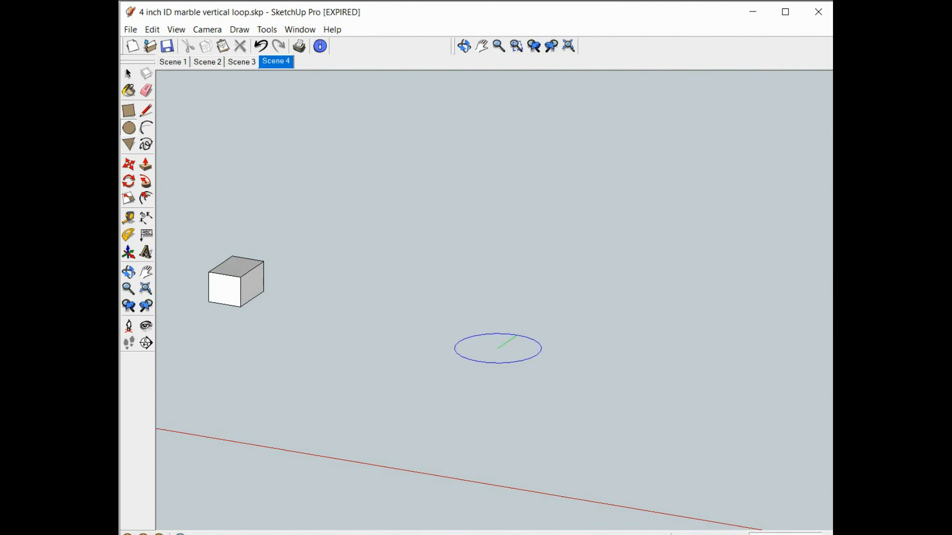
pyautogui.moveTo(503, 346)
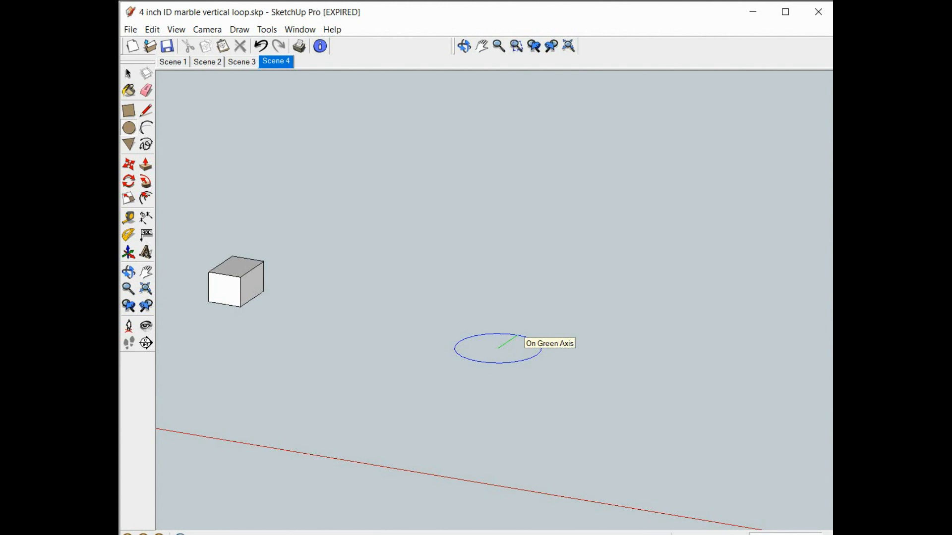
pyautogui.moveTo(500, 346)
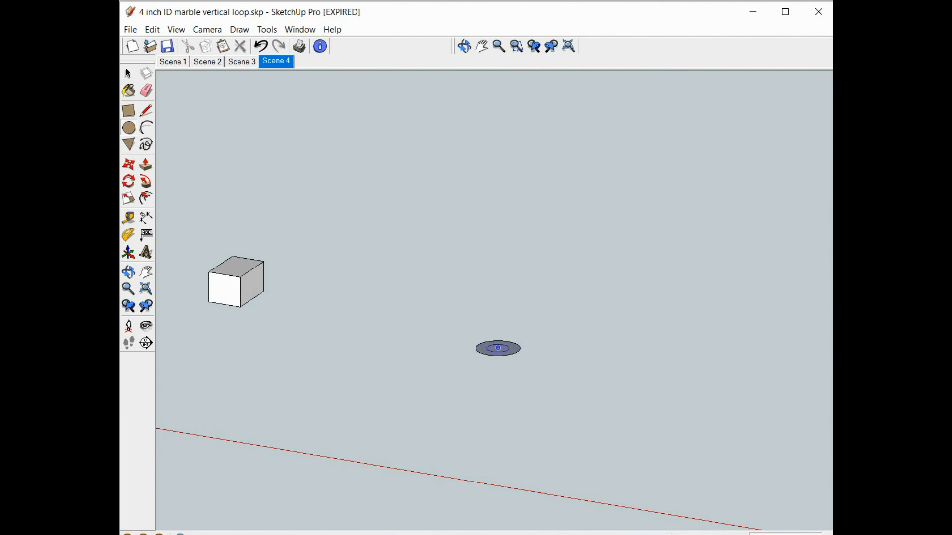
pyautogui.moveTo(497, 347)
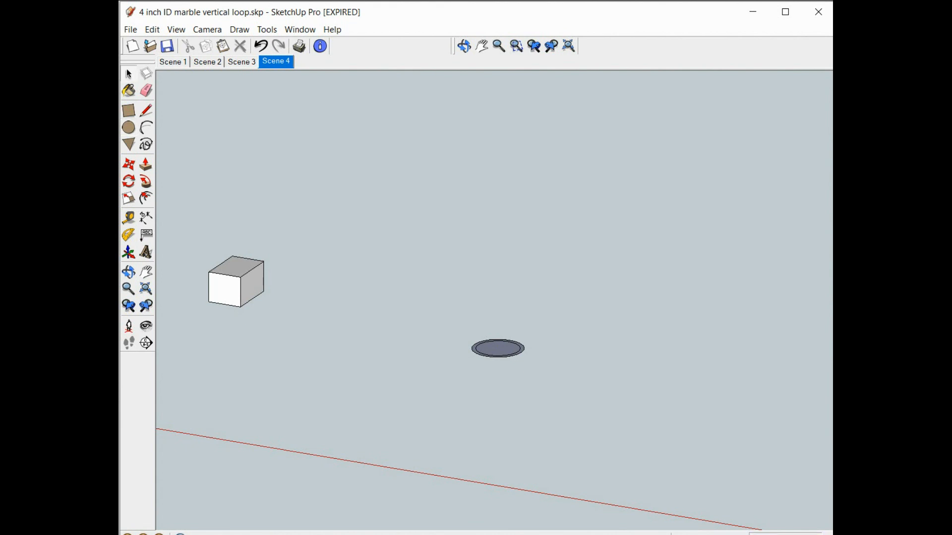
# Delete the cube and zoom extents so the ring fills the view
pyautogui.click(236, 281)
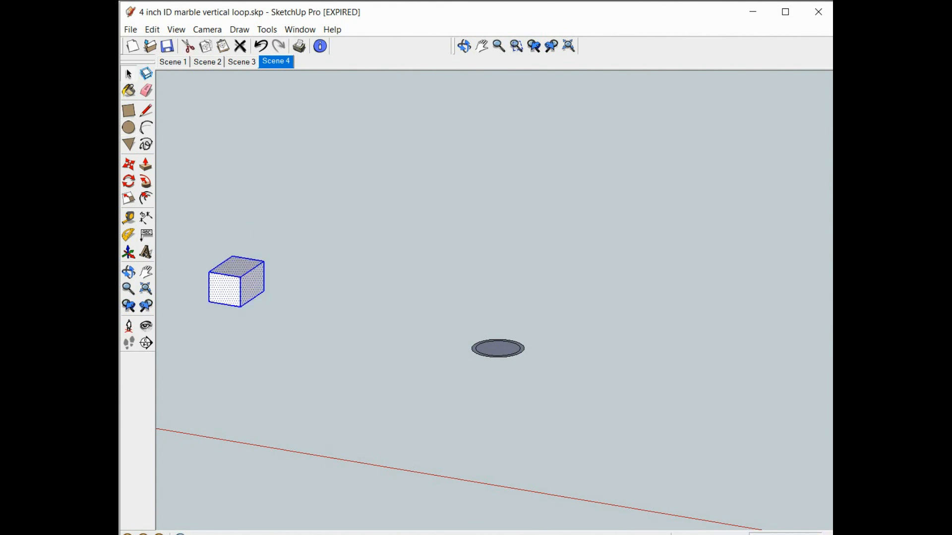
pyautogui.click(498, 348)
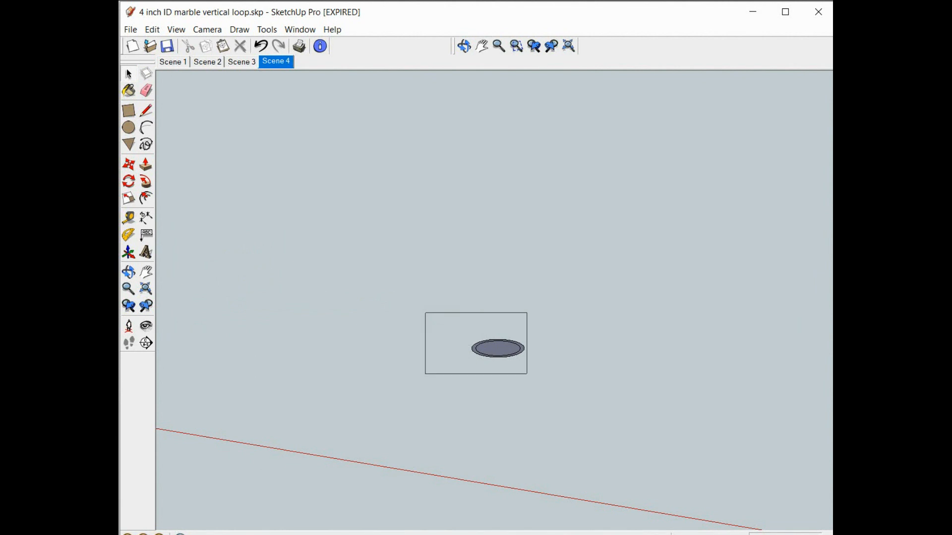
pyautogui.rightClick(497, 348)
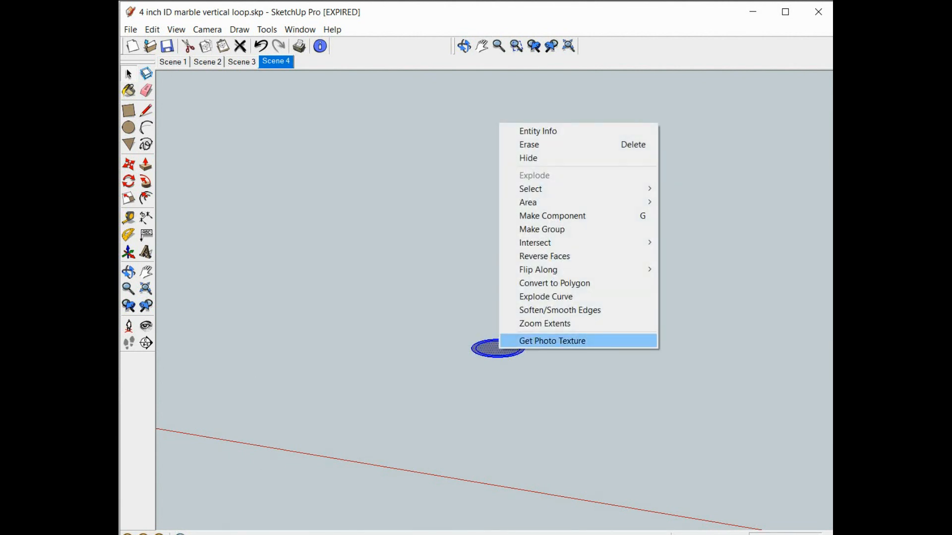
pyautogui.click(544, 323)
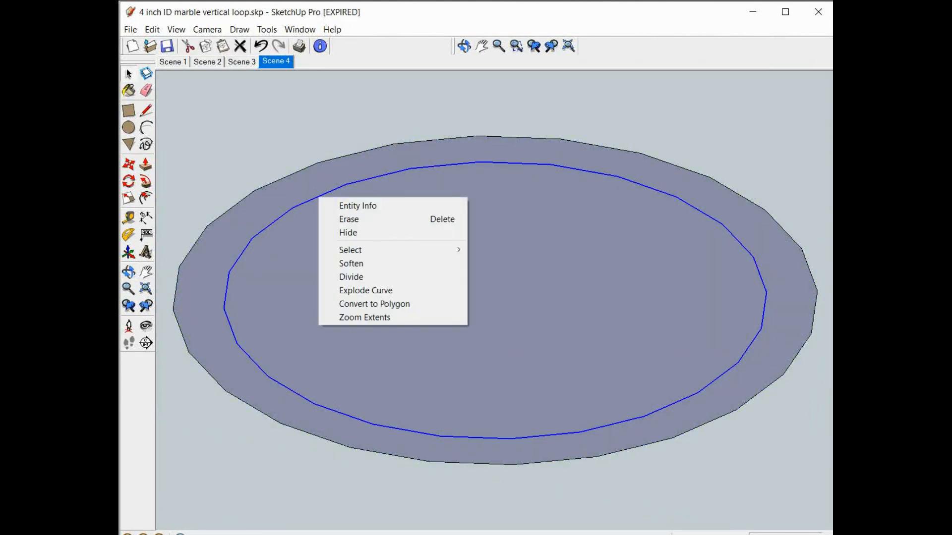
# Set the ring circle's Segments to 240 in Entity Info and dismiss the window
pyautogui.click(358, 205)
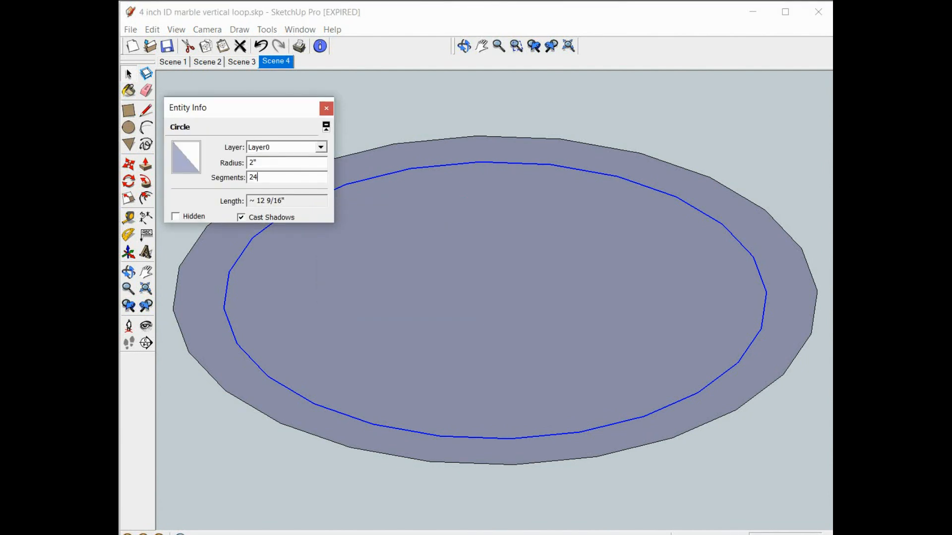
pyautogui.write('0')
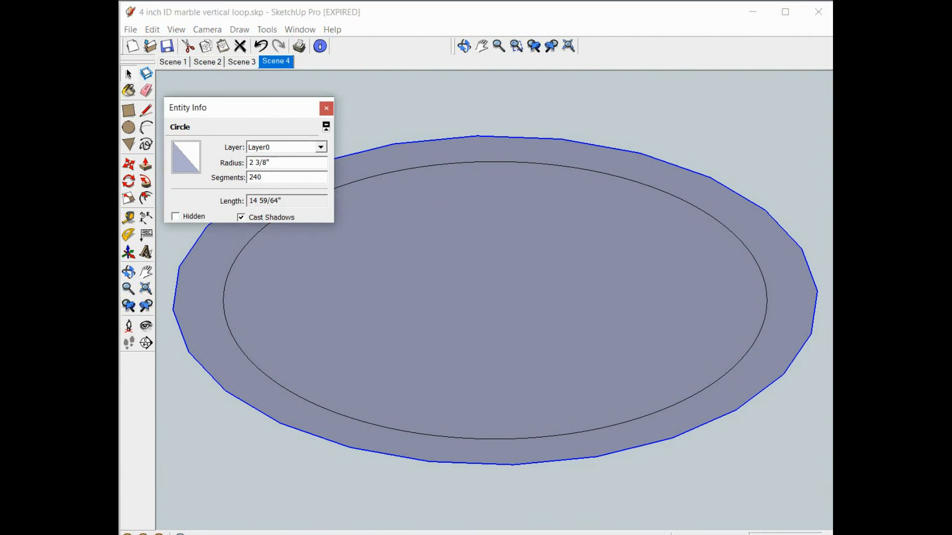
pyautogui.click(326, 108)
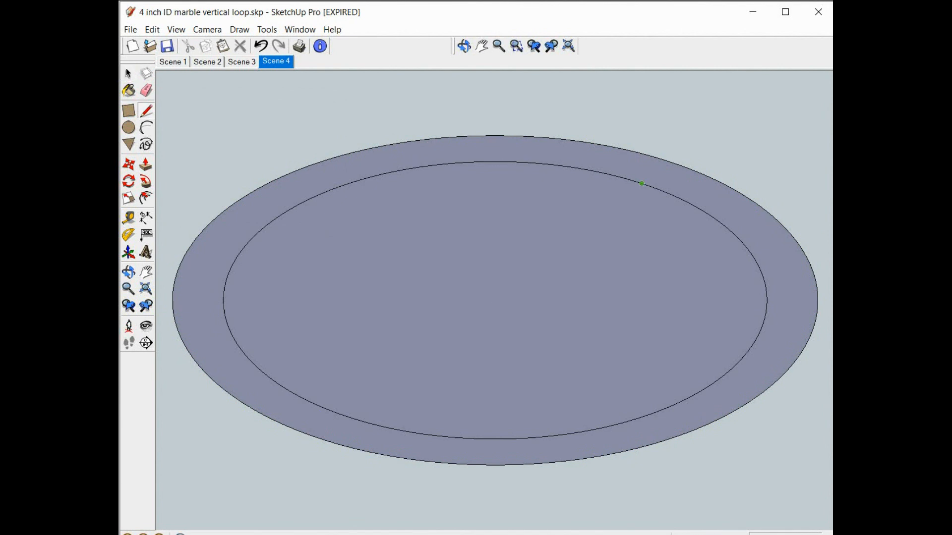
pyautogui.moveTo(495, 299)
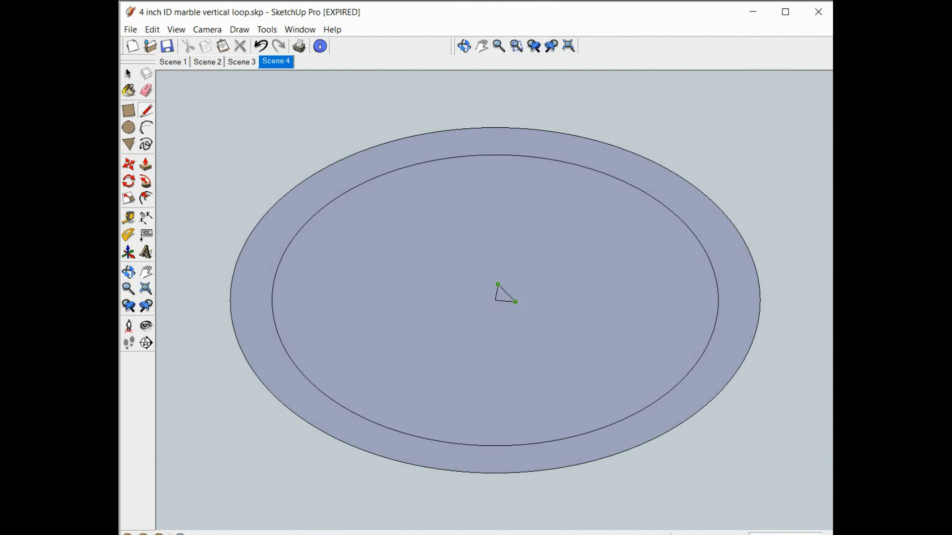
pyautogui.moveTo(514, 301)
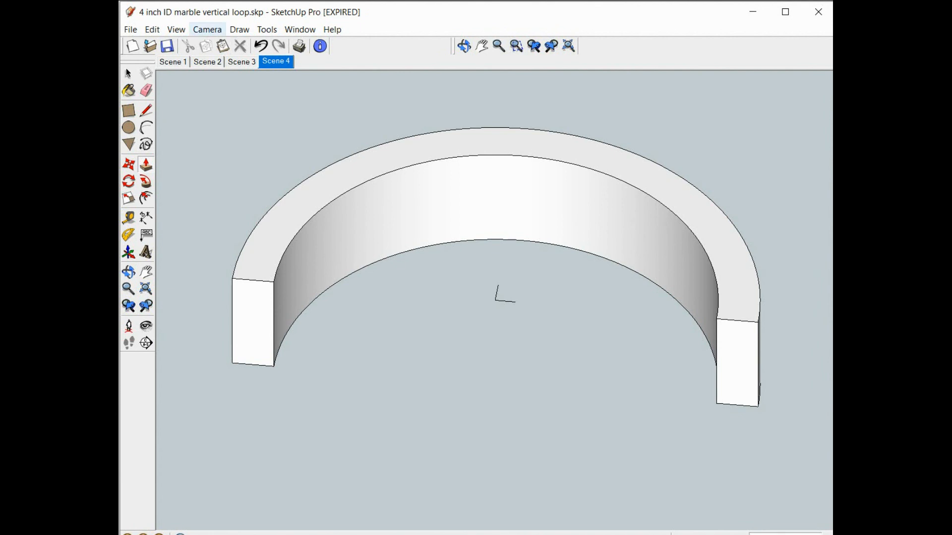
# Switch the camera to the standard Front view of the half-ring wall
pyautogui.click(208, 29)
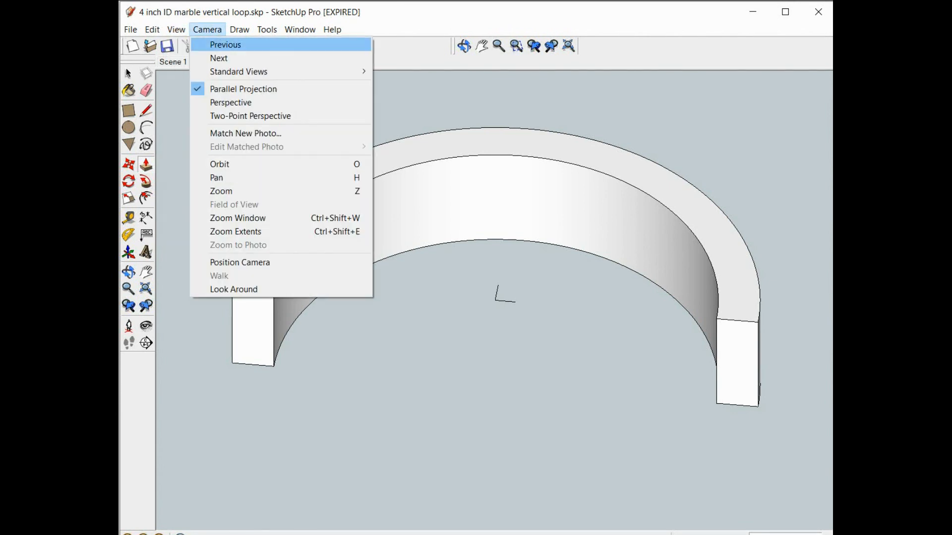
pyautogui.moveTo(239, 72)
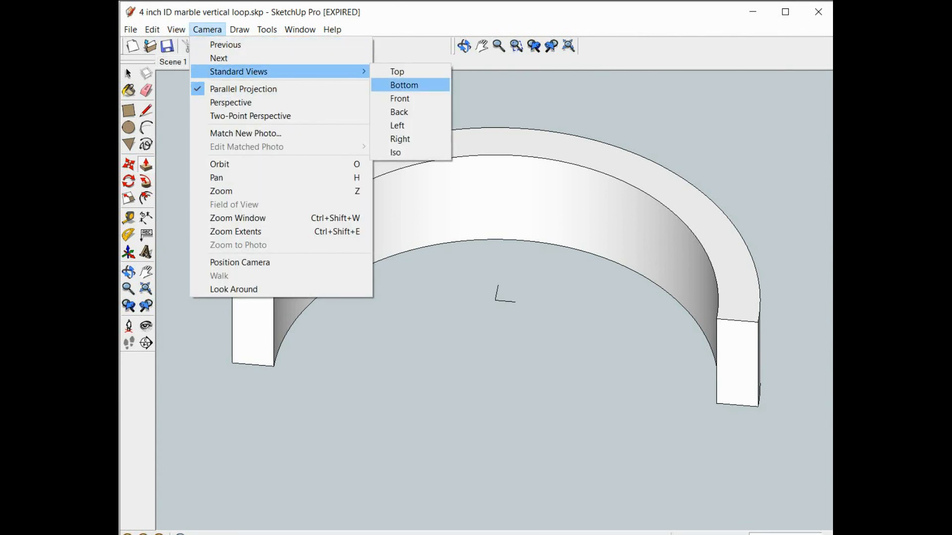
pyautogui.click(399, 98)
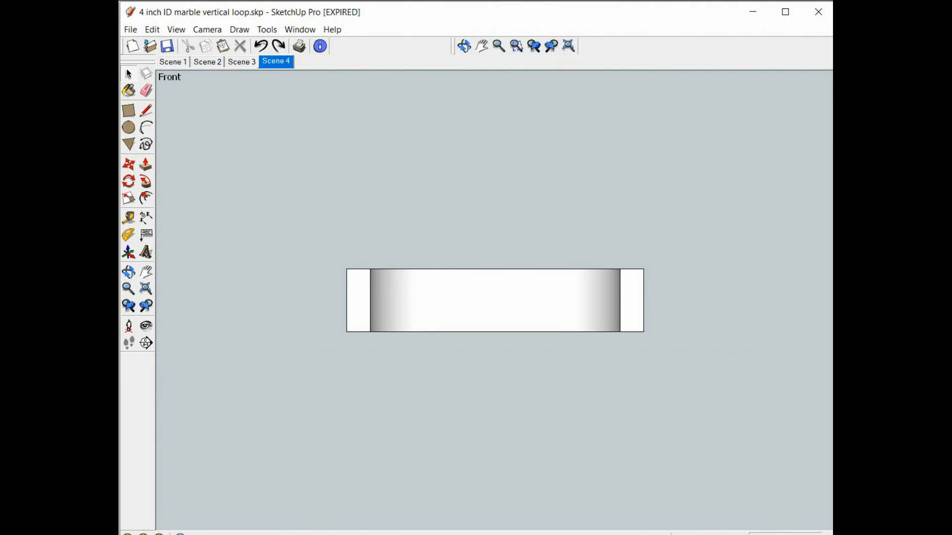
# Switch the camera to the standard Top view of the half-ring wall
pyautogui.click(358, 300)
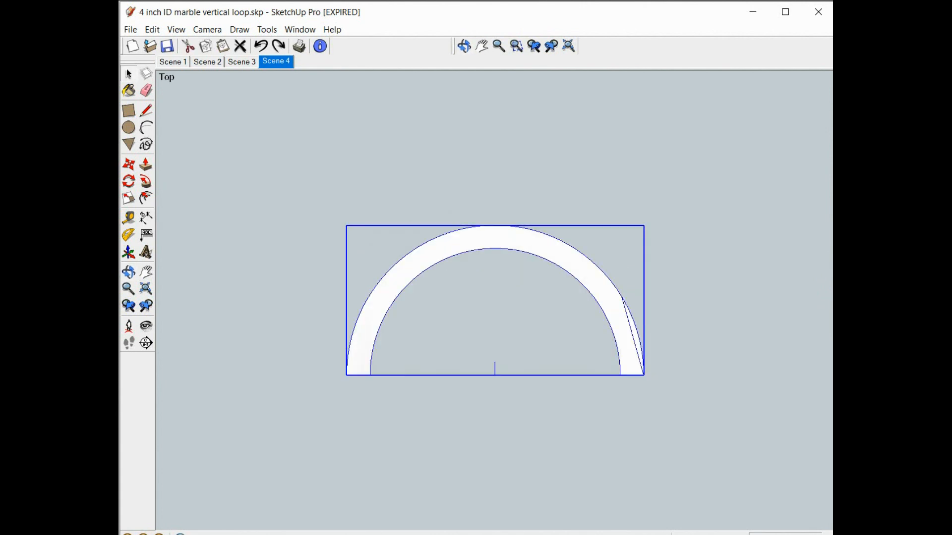
pyautogui.click(152, 29)
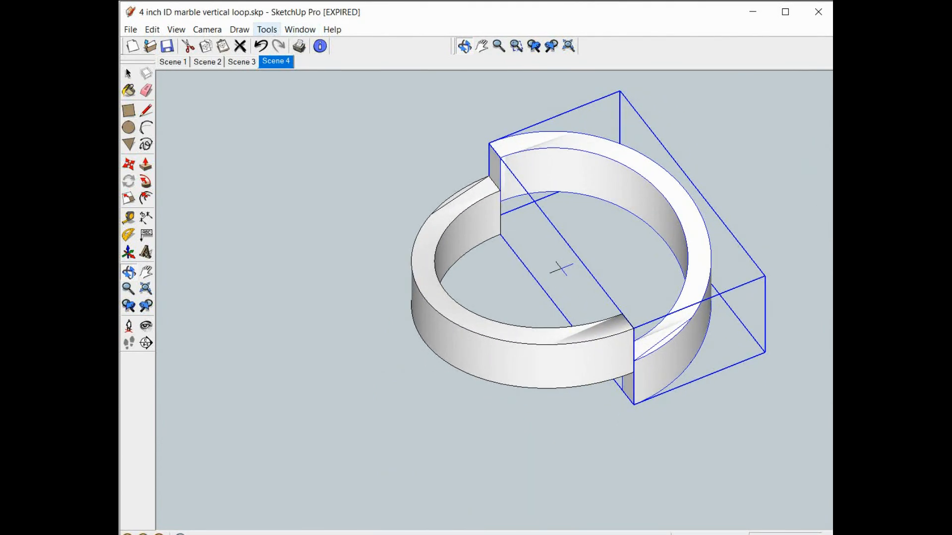
pyautogui.click(265, 28)
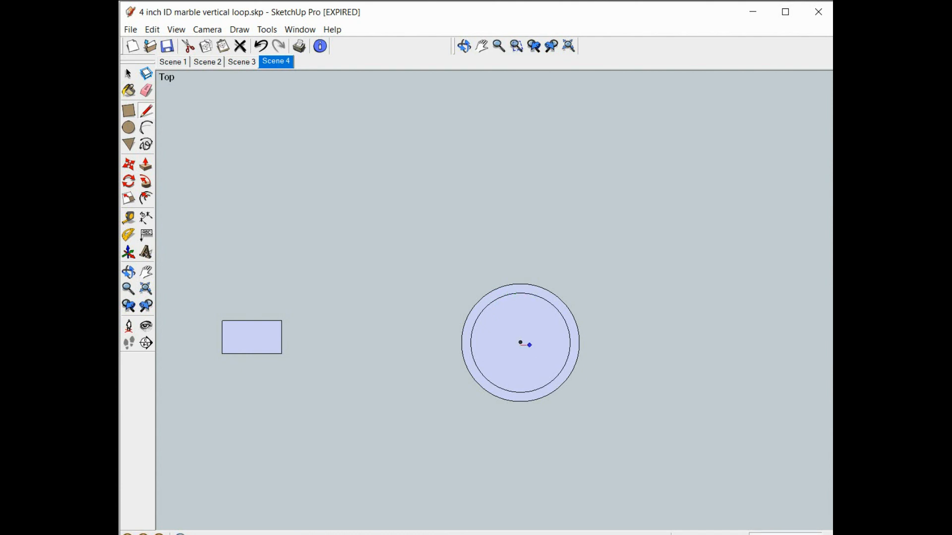
pyautogui.moveTo(519, 318)
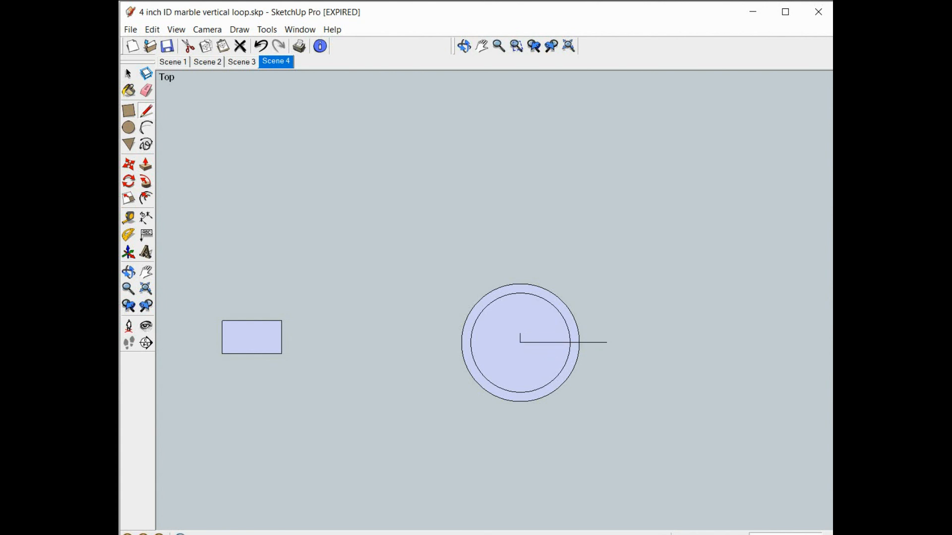
pyautogui.moveTo(521, 342)
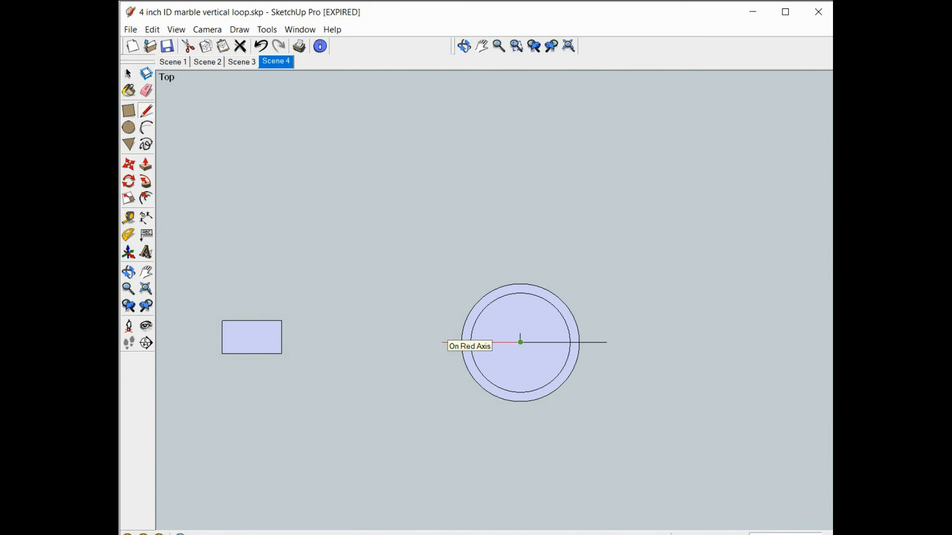
pyautogui.moveTo(440, 342)
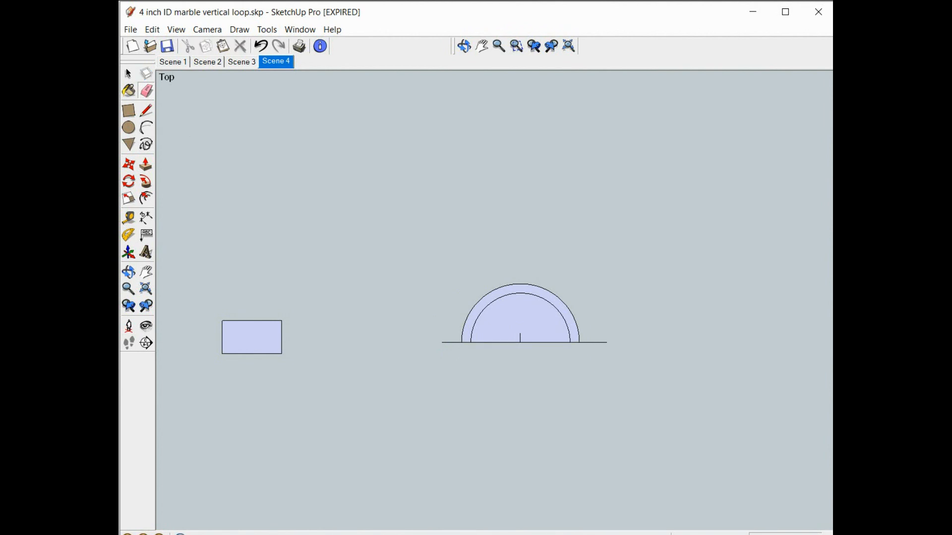
# Give the flat upper half-ring face a slight thickness with Push/Pull
pyautogui.click(251, 337)
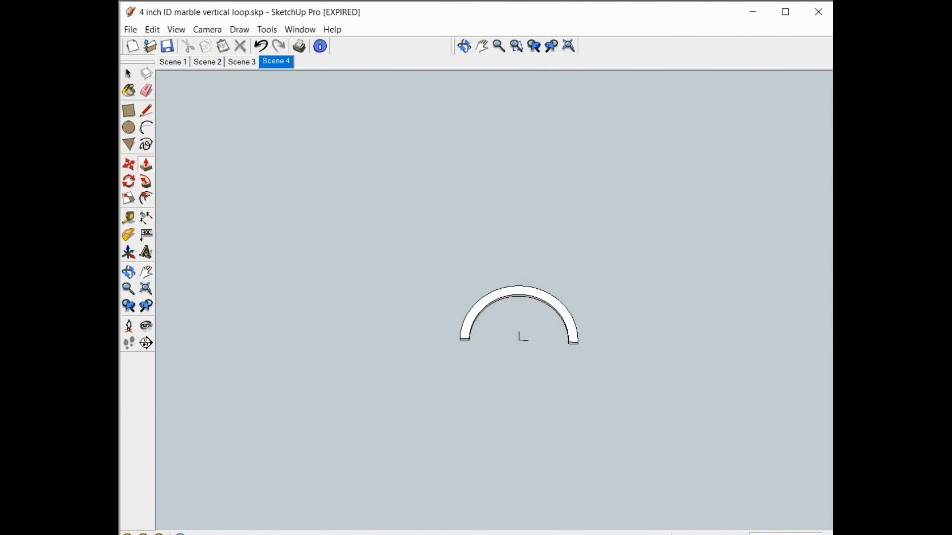
# In Front view, select the arch's left end face and begin moving it
pyautogui.click(207, 29)
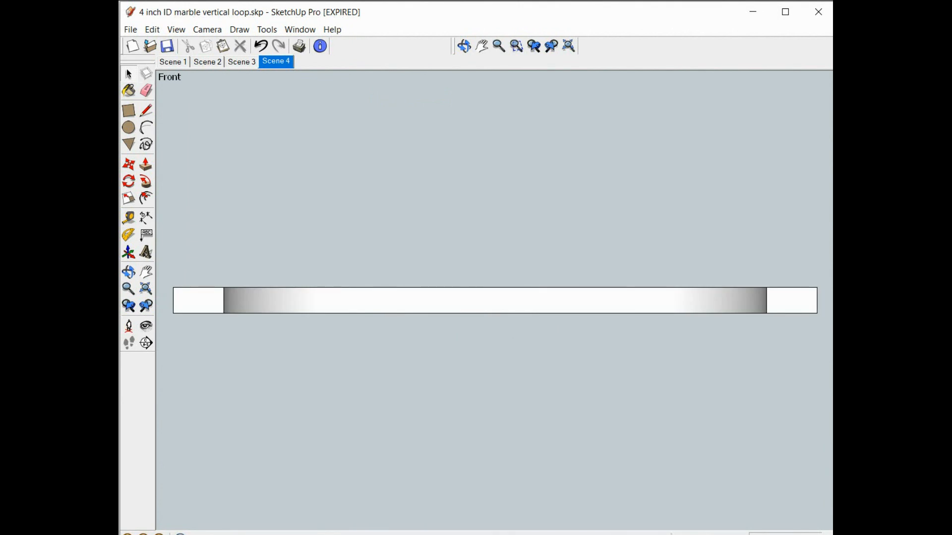
pyautogui.click(198, 300)
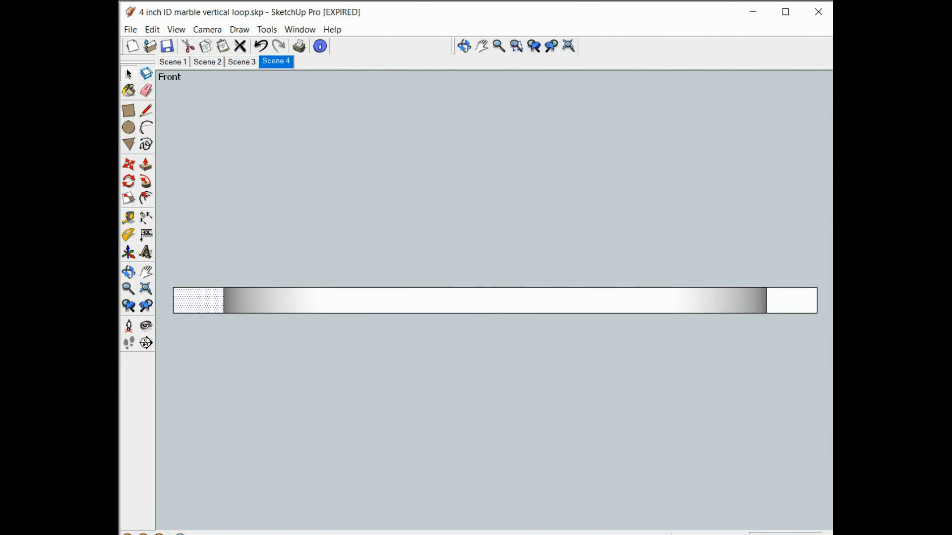
pyautogui.click(267, 28)
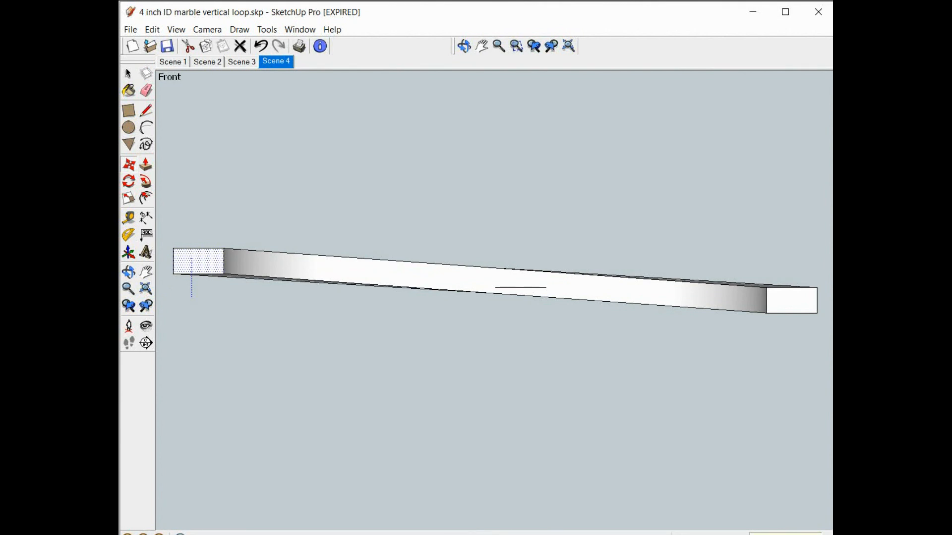
# Drag the arch's left end upward along the blue axis so the half-ring slopes
pyautogui.moveTo(425, 274); pyautogui.dragTo(426, 212)
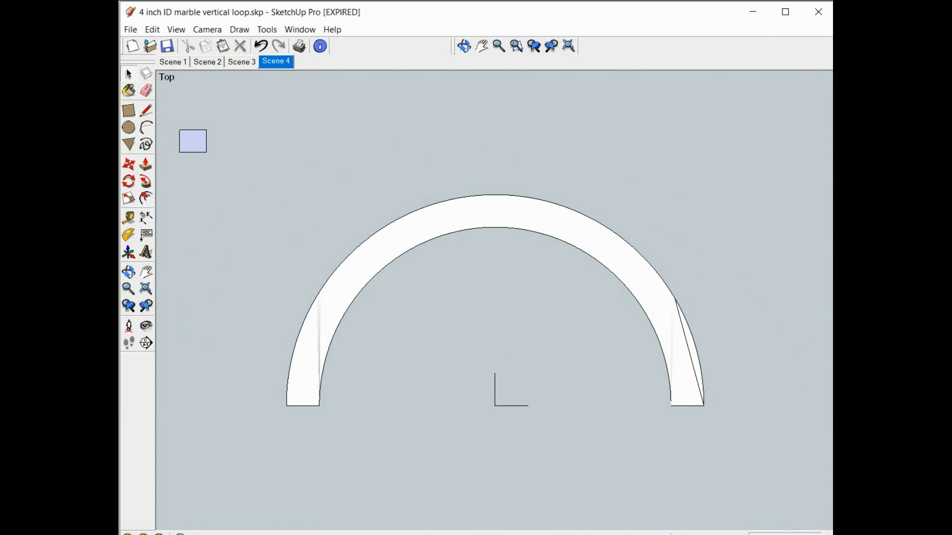
# Select the sloped half-ring and start rotating it to copy it about the centre
pyautogui.click(152, 29)
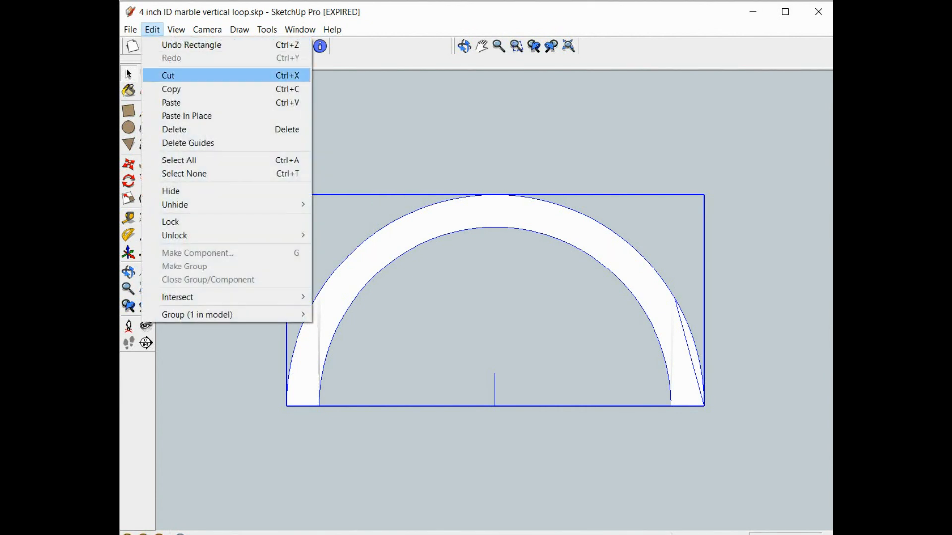
pyautogui.click(267, 29)
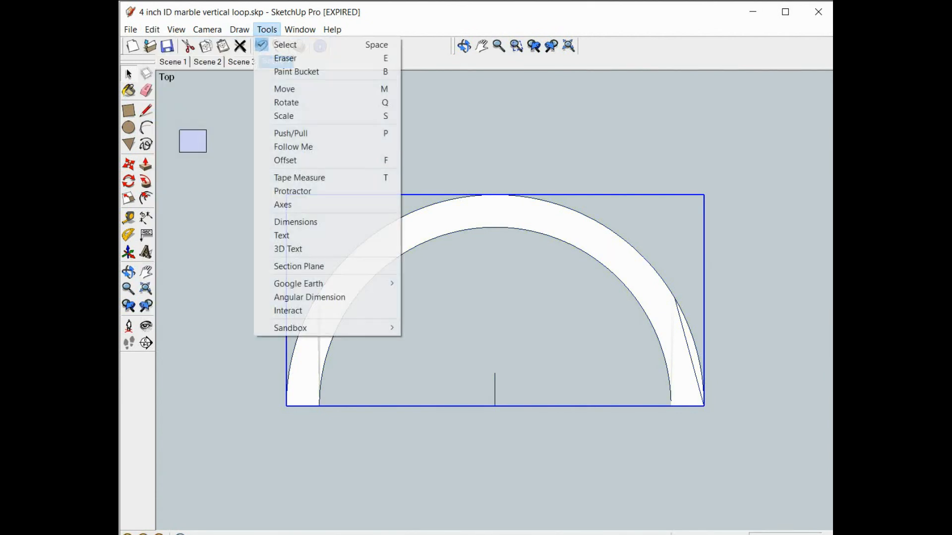
pyautogui.click(292, 191)
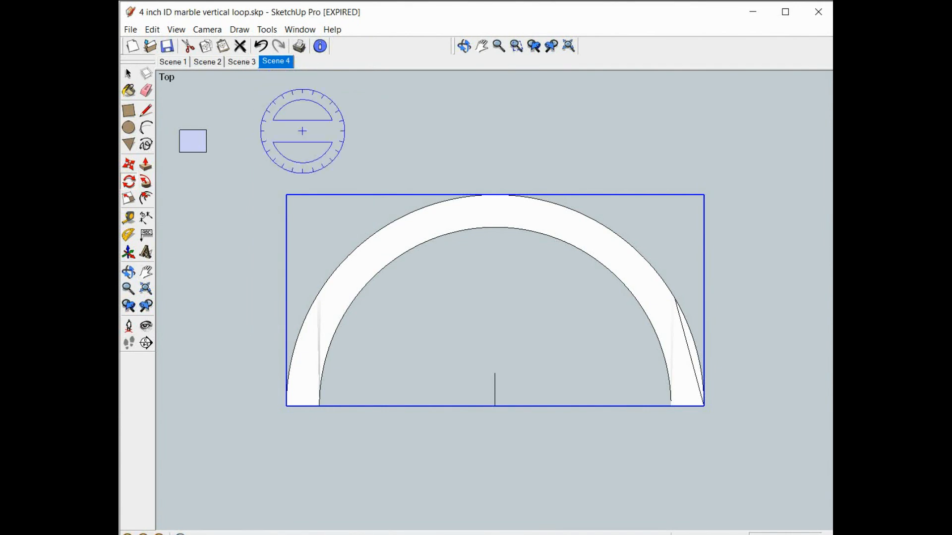
pyautogui.moveTo(495, 406)
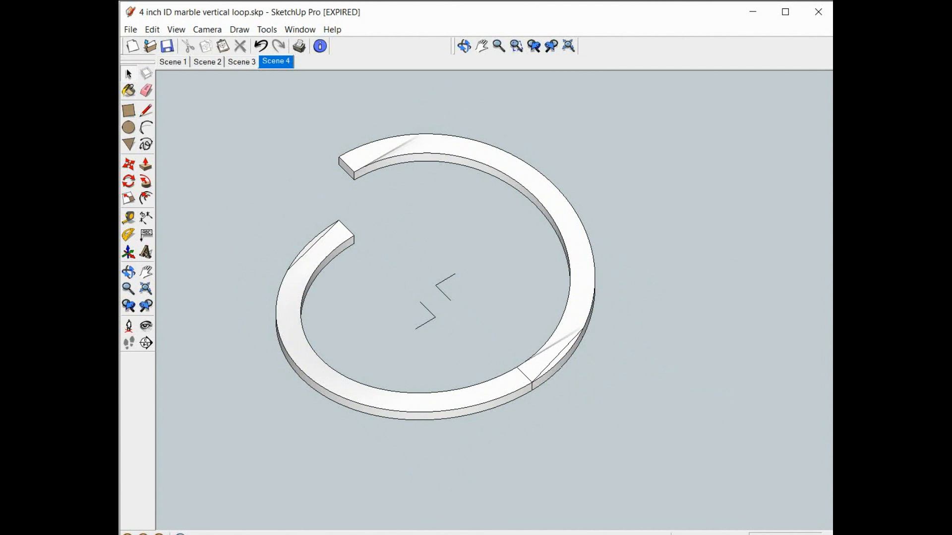
pyautogui.click(344, 62)
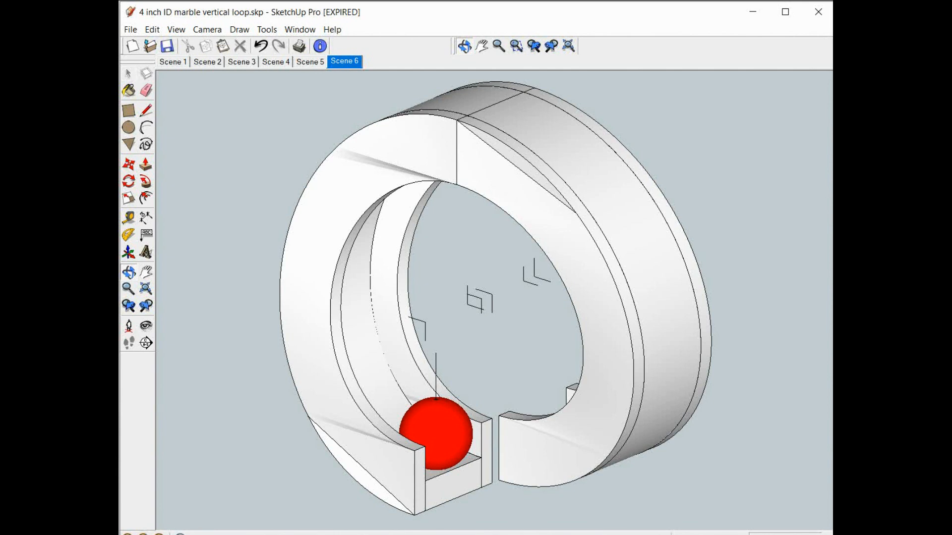
# Show the example ramp layout with the orange loop and red marble at the top
pyautogui.click(172, 62)
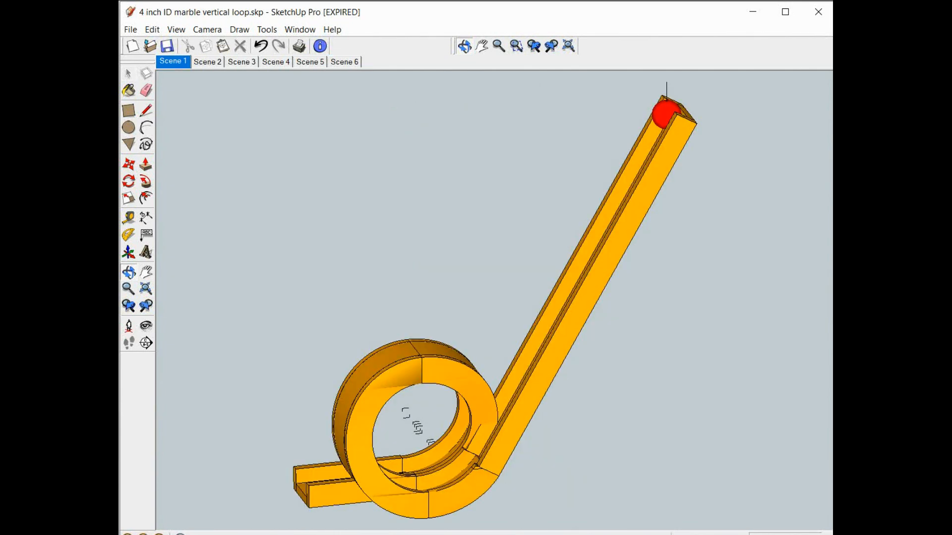